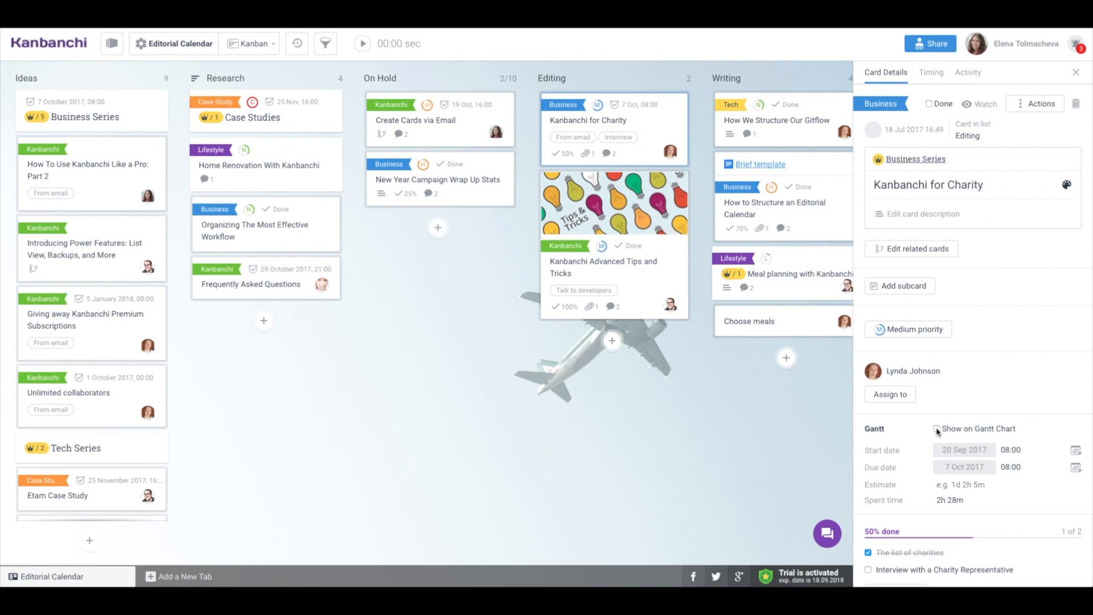
Select the Pro Part 2 and Power Features Ideas cards and show both on Gantt.
left_click(1076, 72)
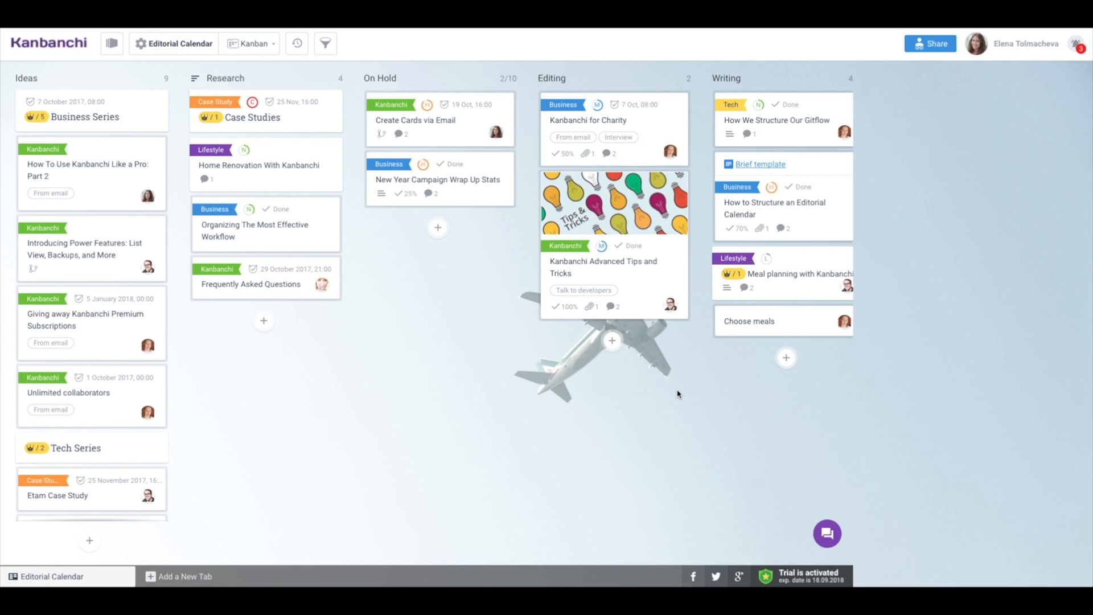
left_click(118, 167)
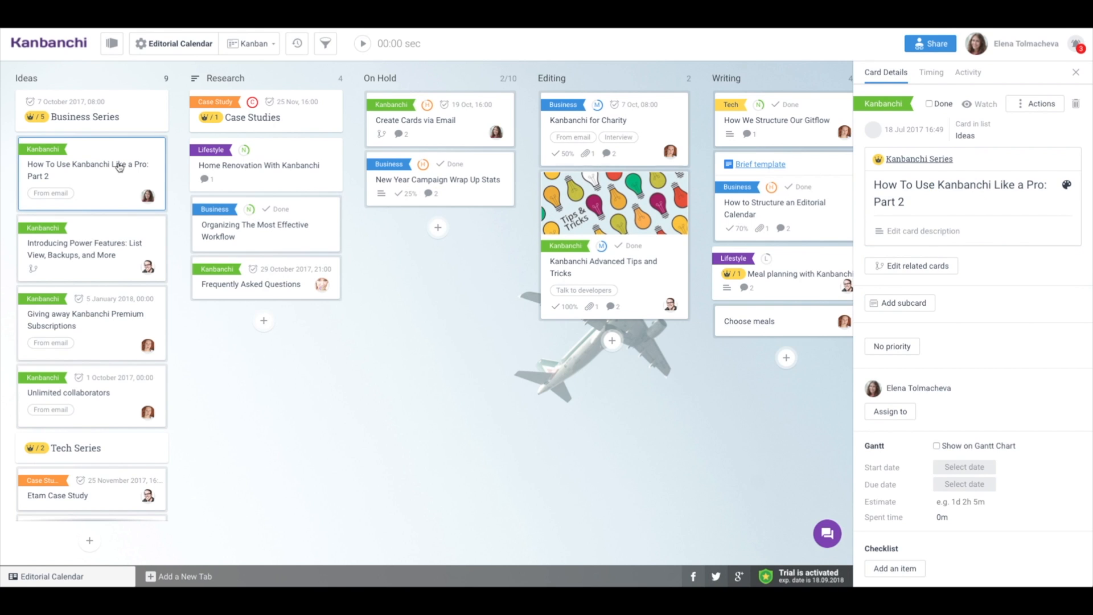
left_click(88, 249)
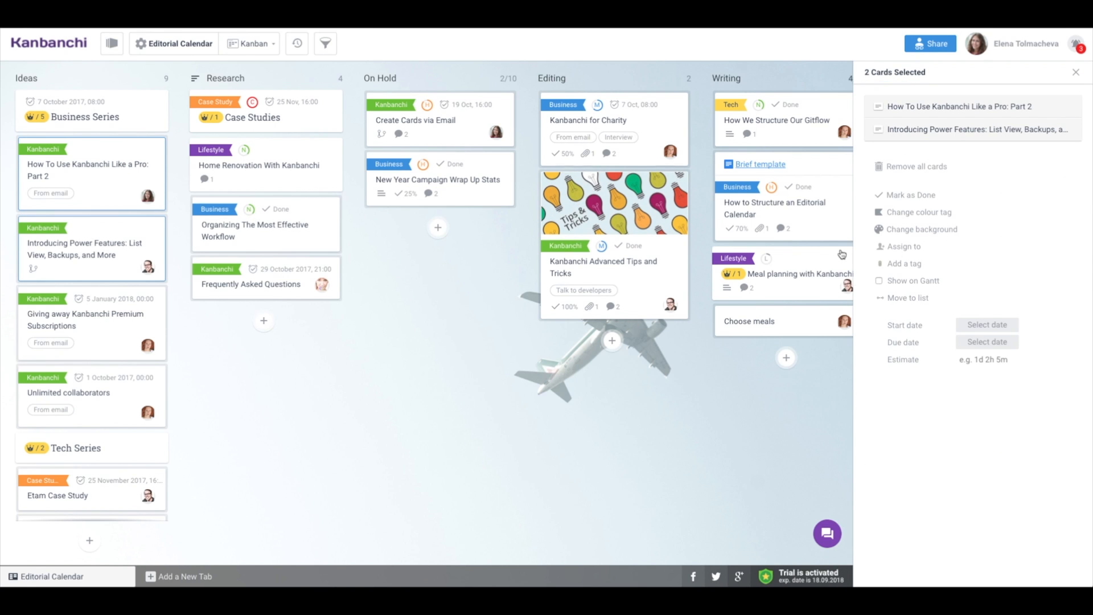
left_click(879, 281)
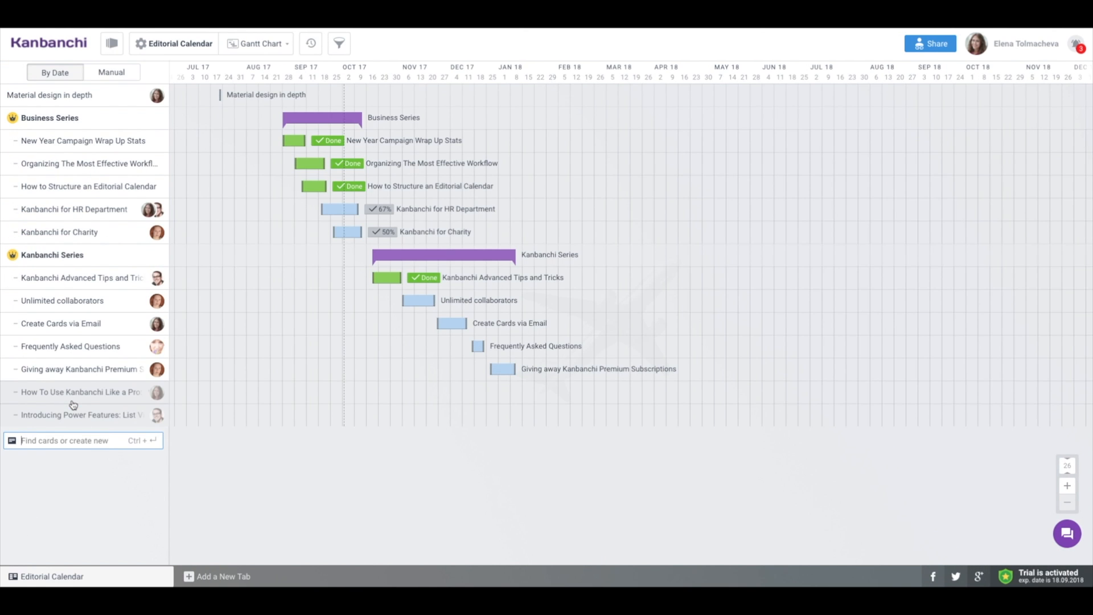
mouse_move(79, 98)
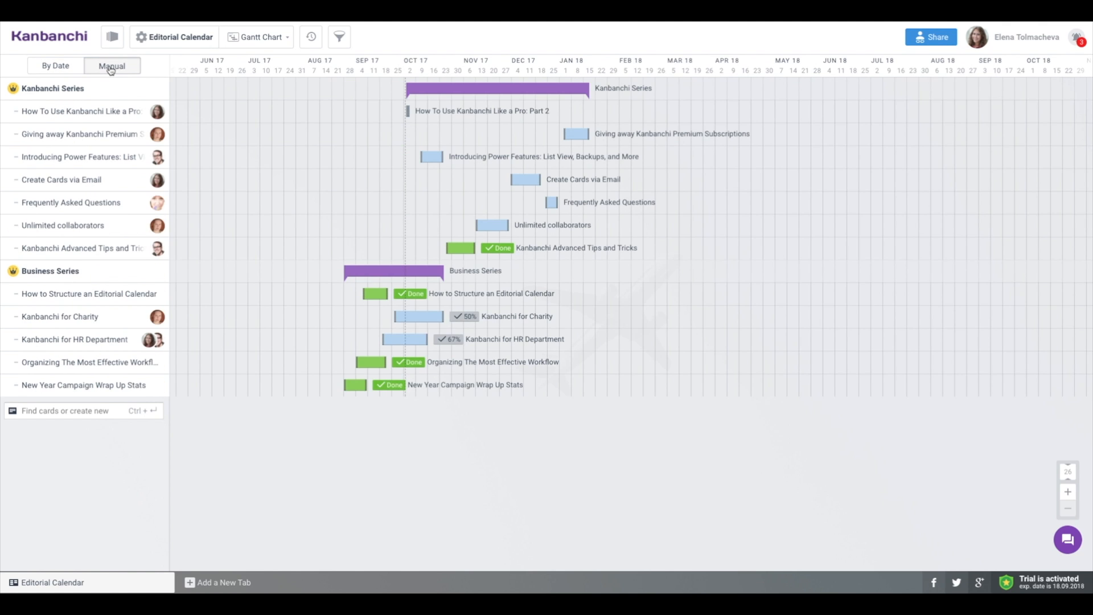
Switch the Gantt task list to Manual ordering.
left_click(85, 111)
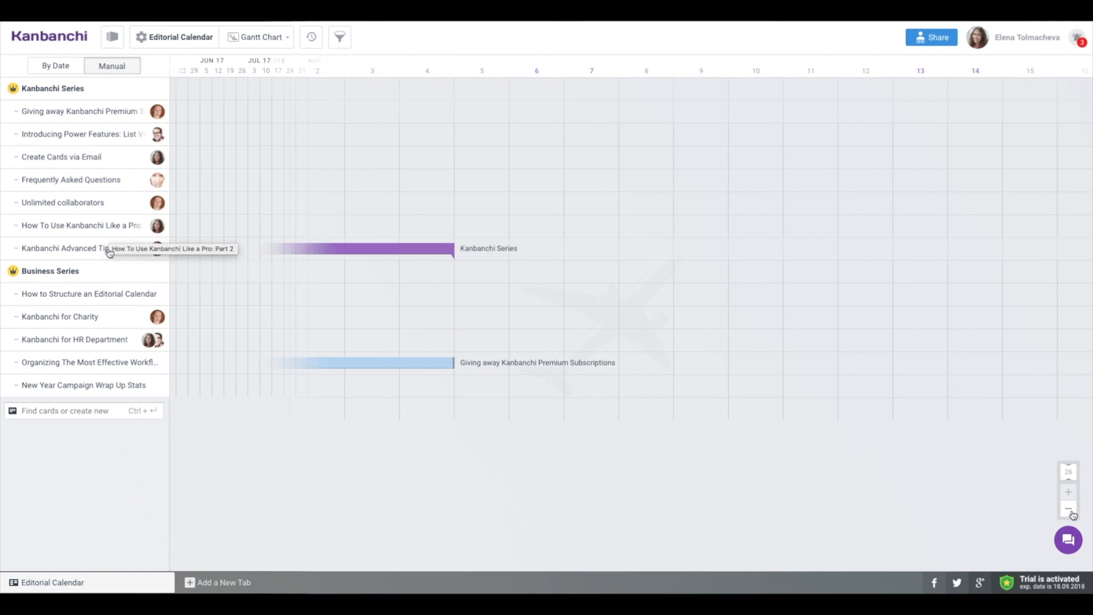
Sort the Gantt rows by date and zoom the timeline out to span August–November.
left_click(53, 66)
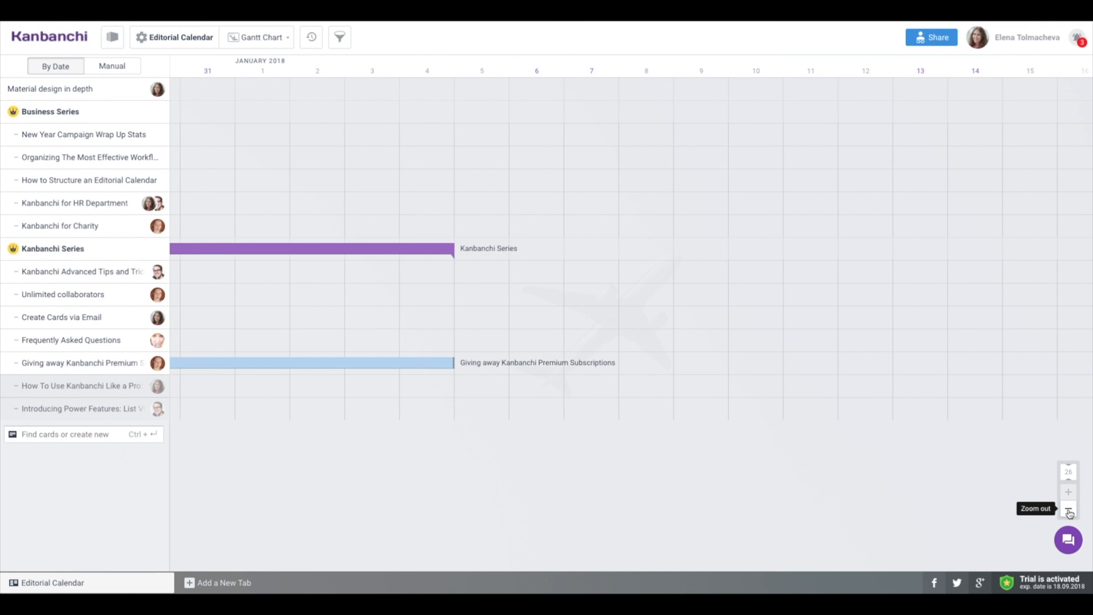
left_click(1069, 508)
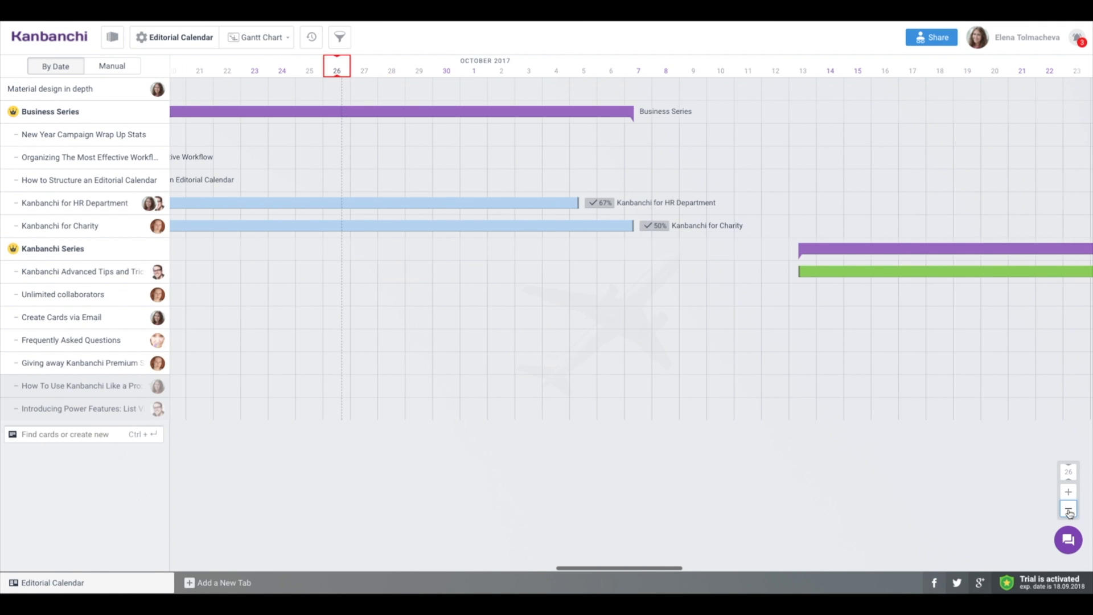
left_click(1067, 508)
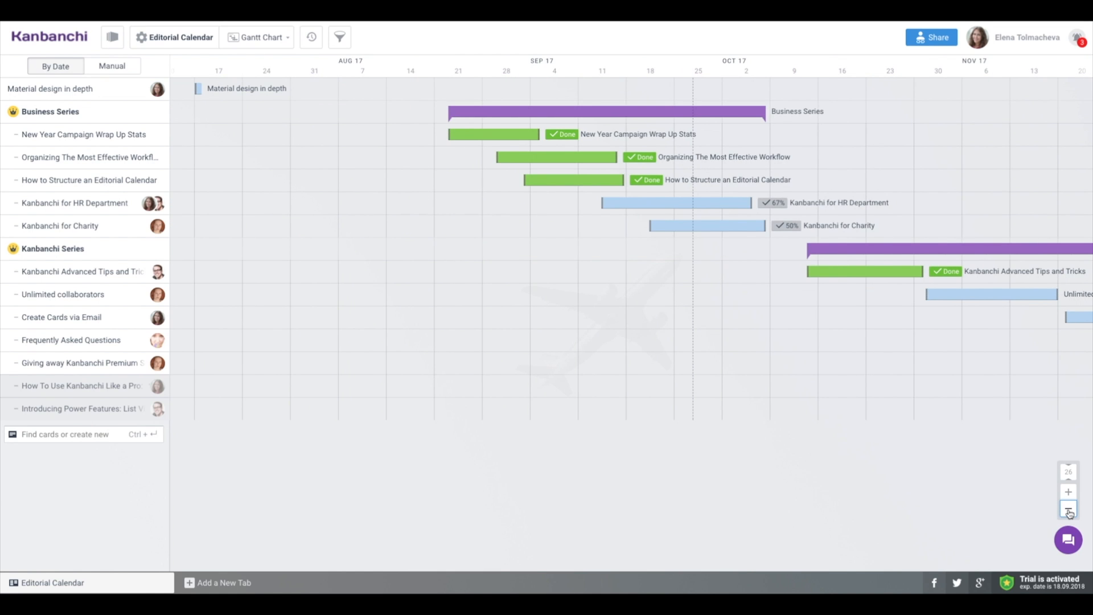
left_click(1069, 508)
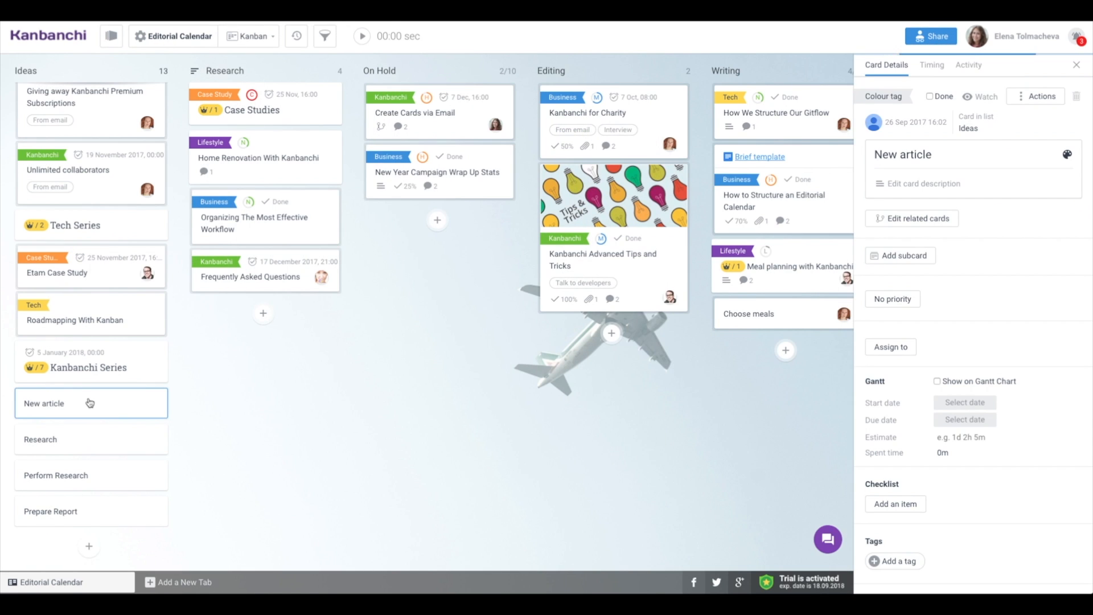
Add Research as a subcard of New article, searching 're'.
left_click(912, 219)
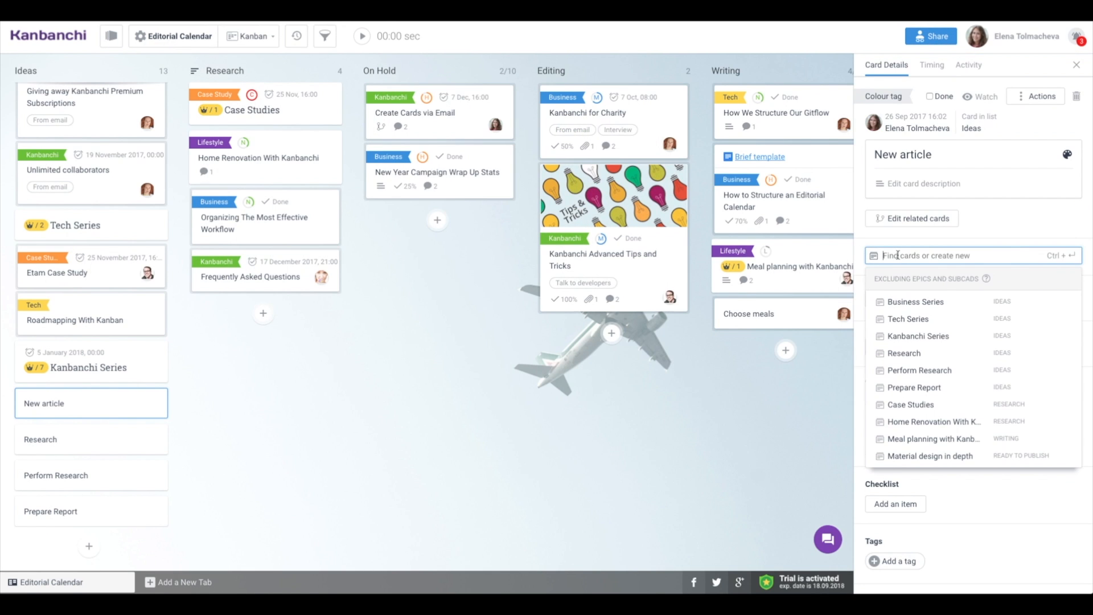
type("re")
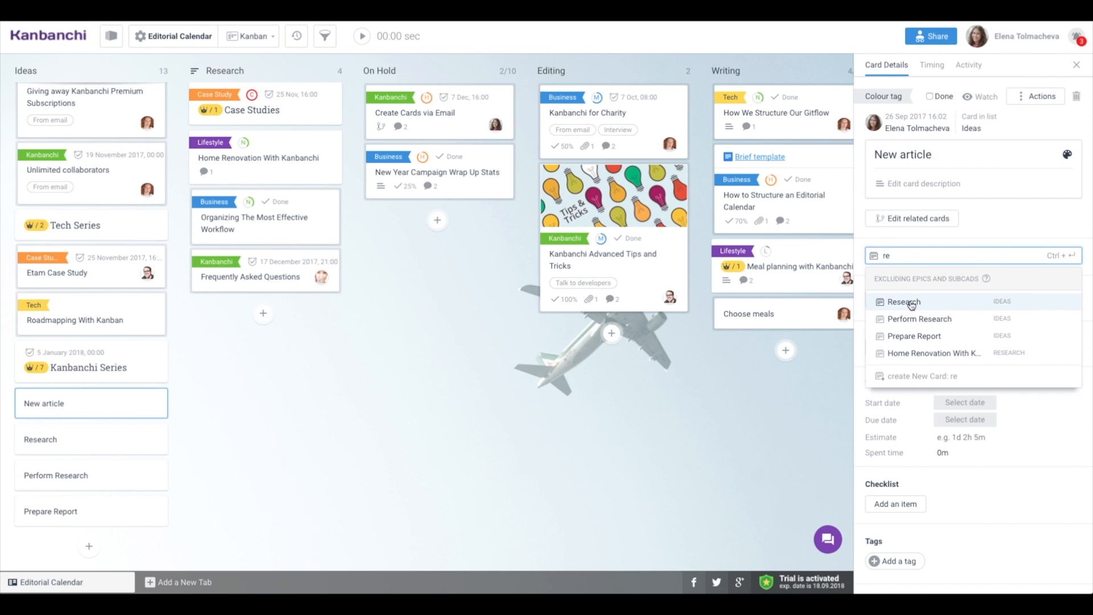
left_click(903, 302)
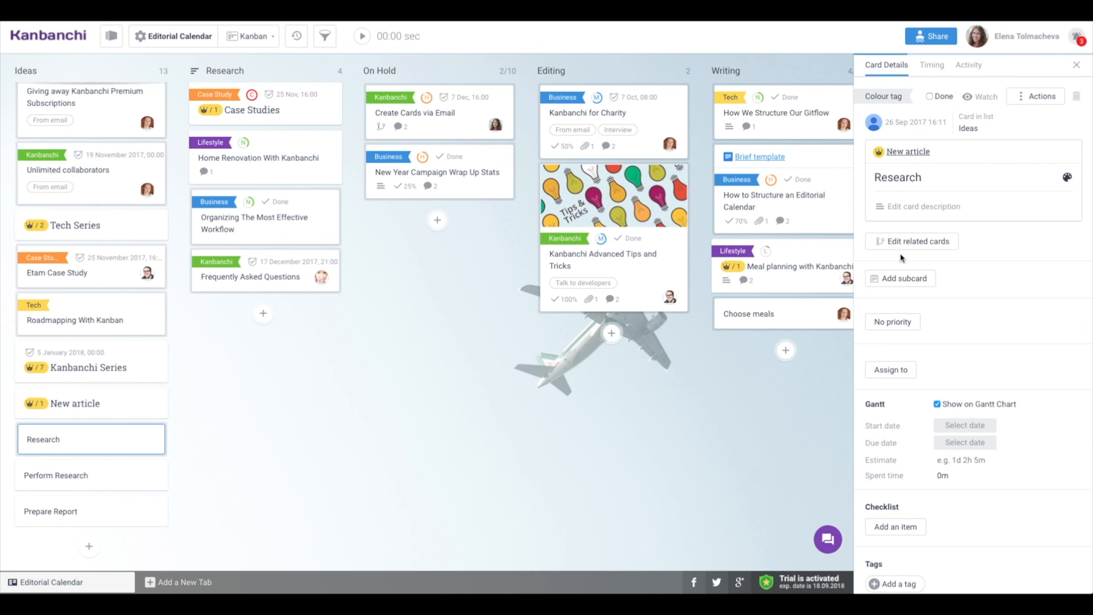
Add Perform Research as a subcard of Research, searching 'per'.
left_click(899, 278)
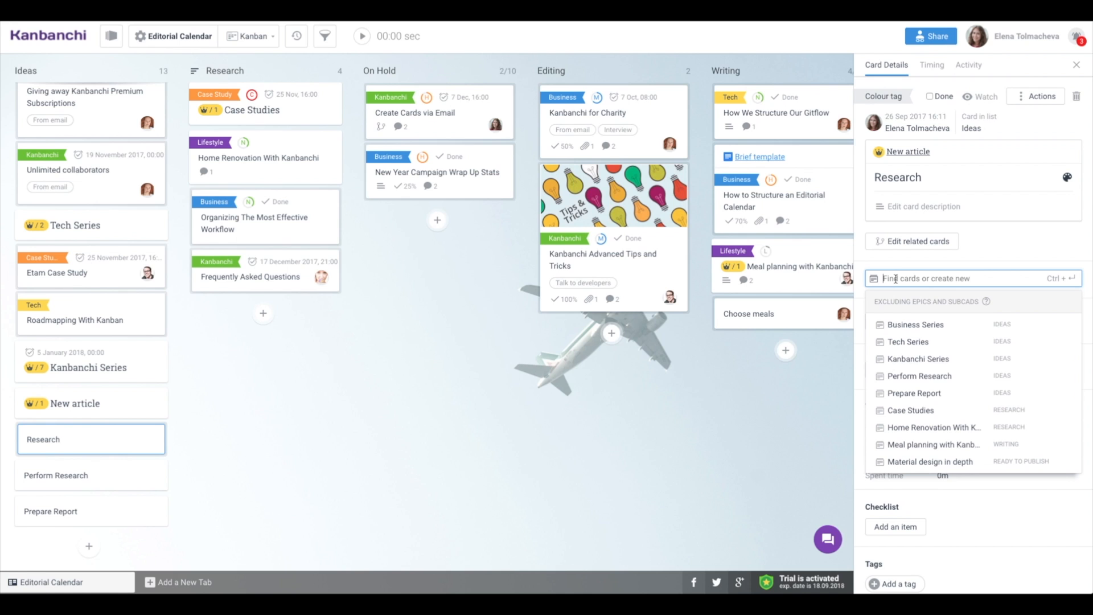
type("per")
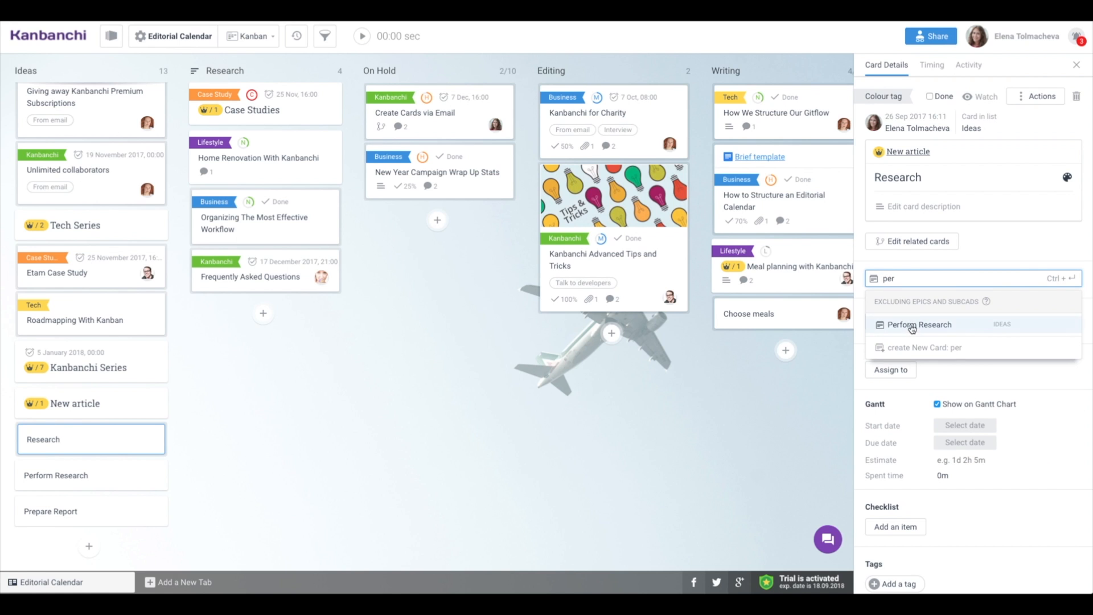
left_click(919, 324)
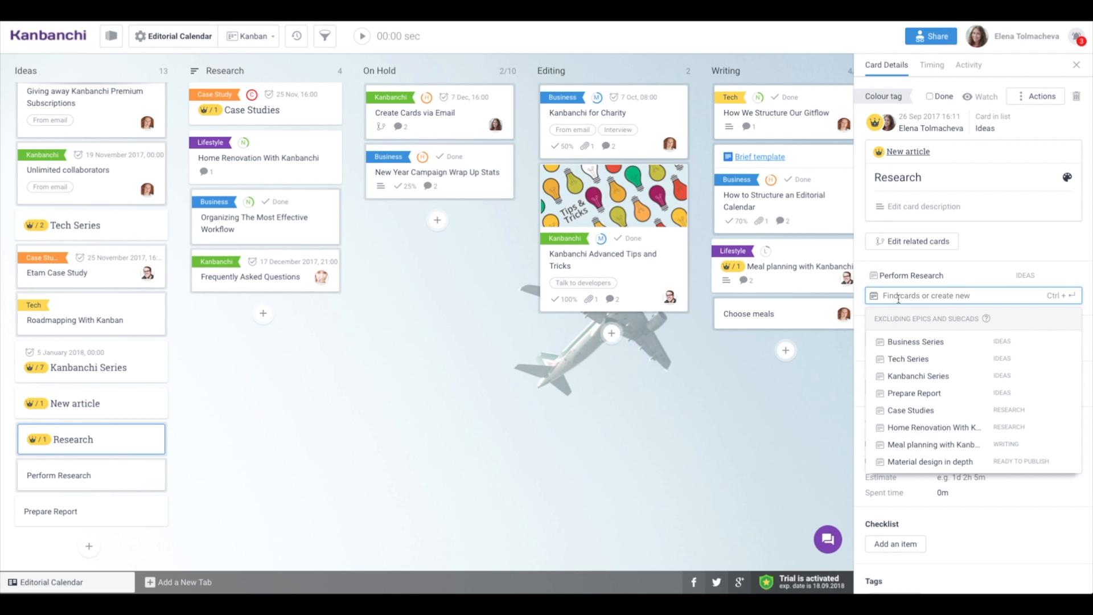
left_click(914, 393)
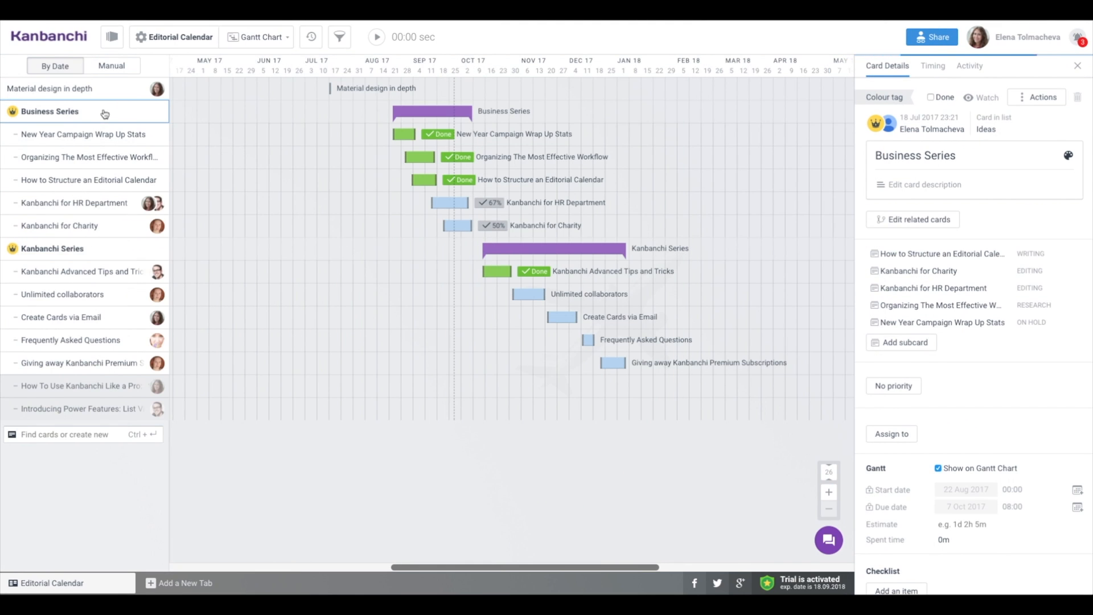
mouse_move(264, 115)
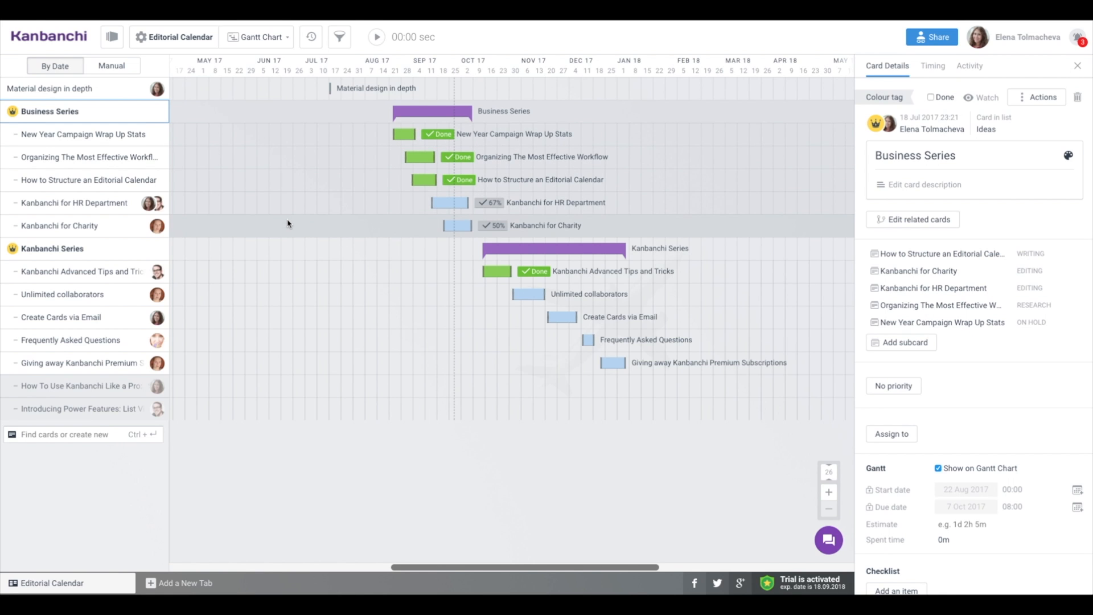
mouse_move(119, 226)
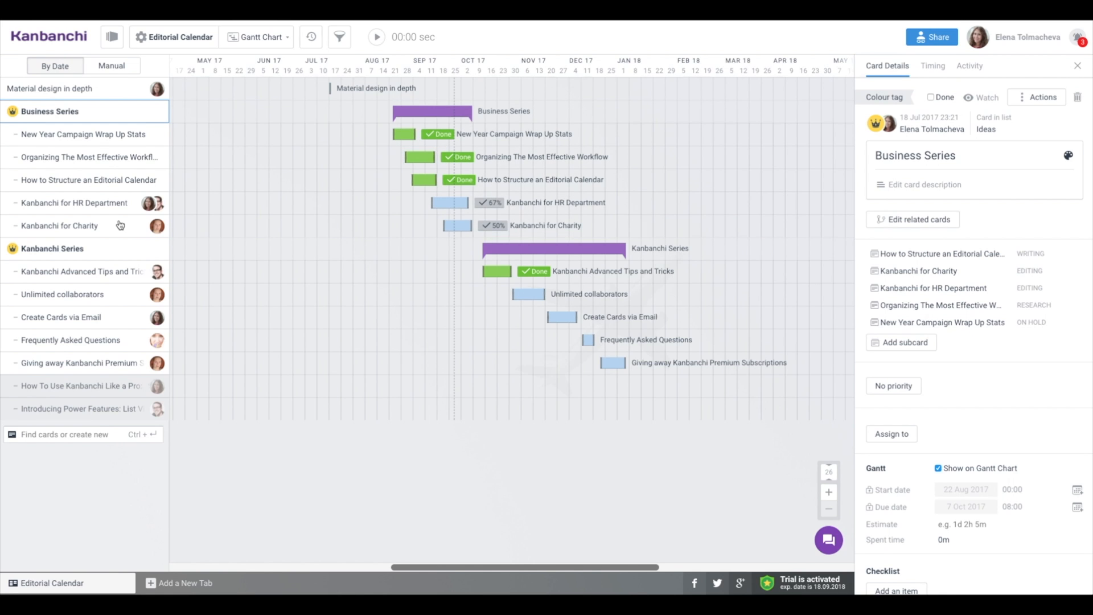
mouse_move(116, 119)
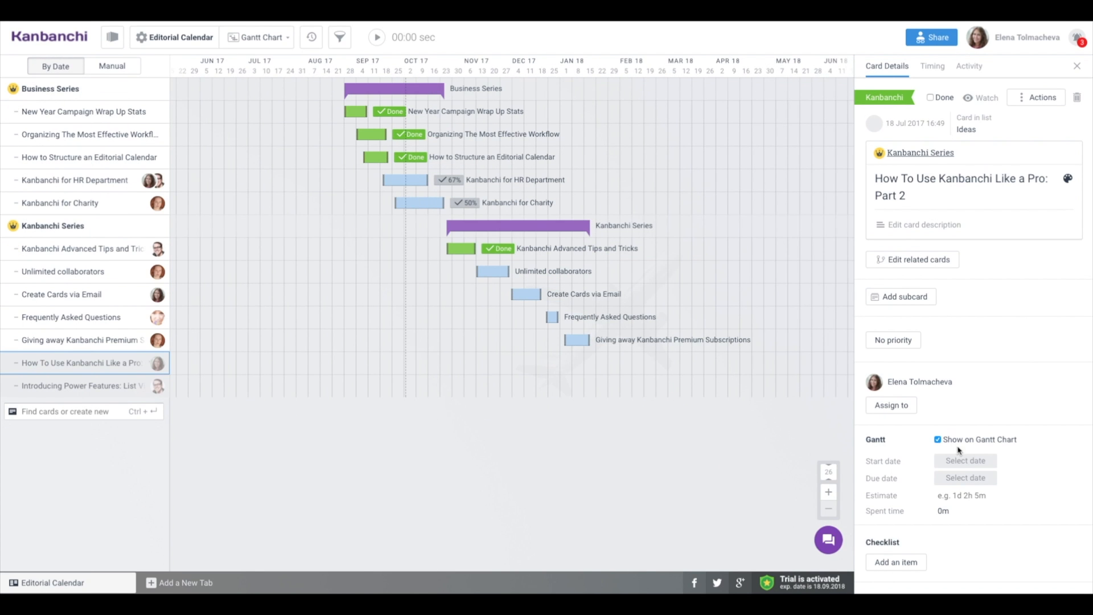
Set Pro Part 2's dates to 27–29 Sep 2017, then show the board as Kanban lists.
left_click(966, 460)
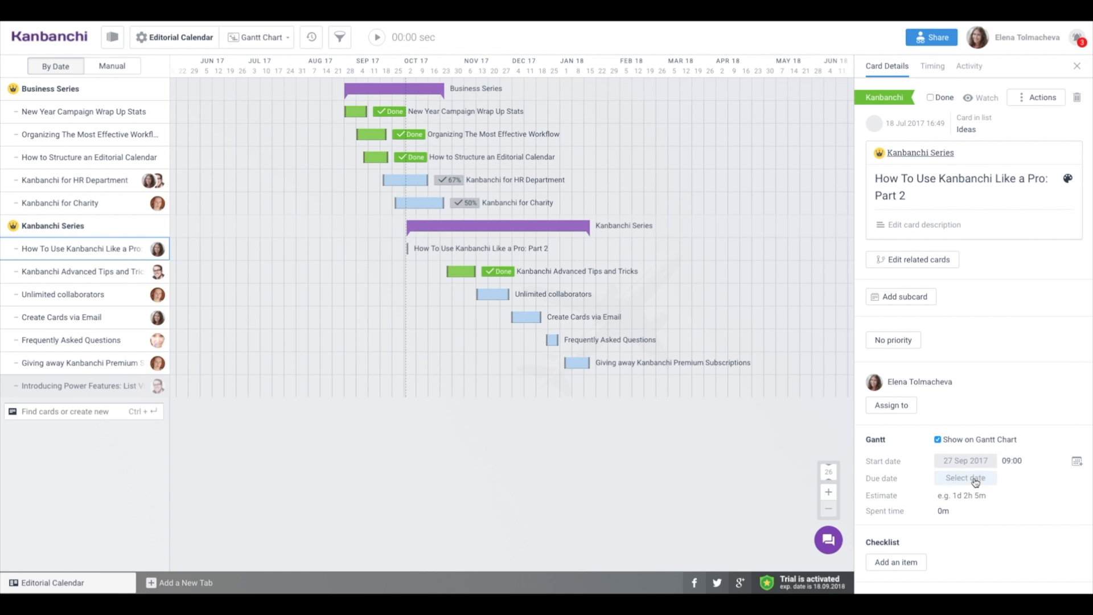
left_click(965, 478)
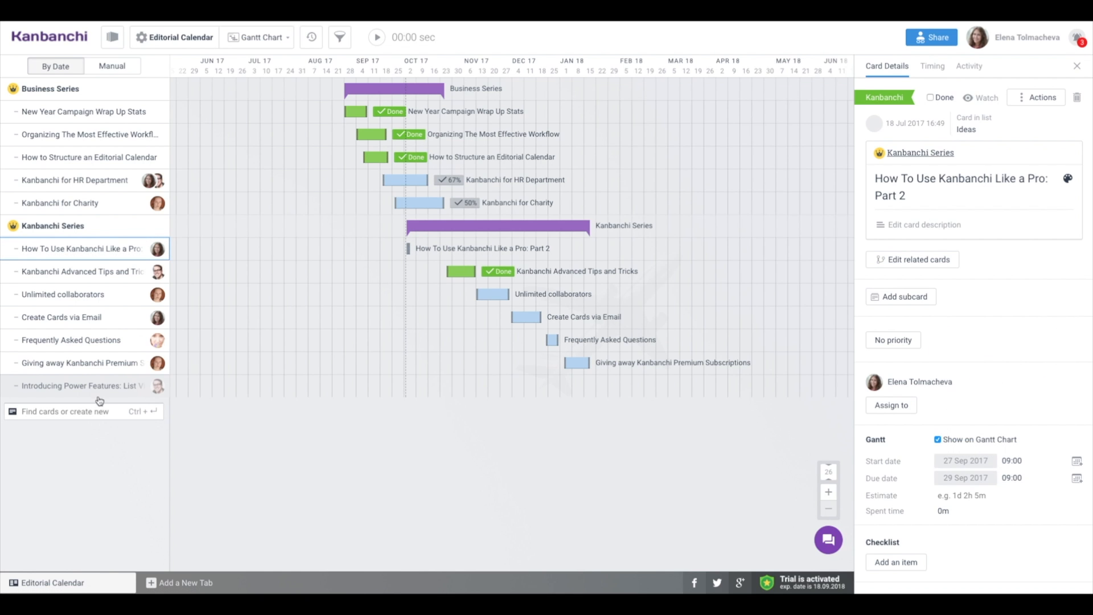
left_click(80, 385)
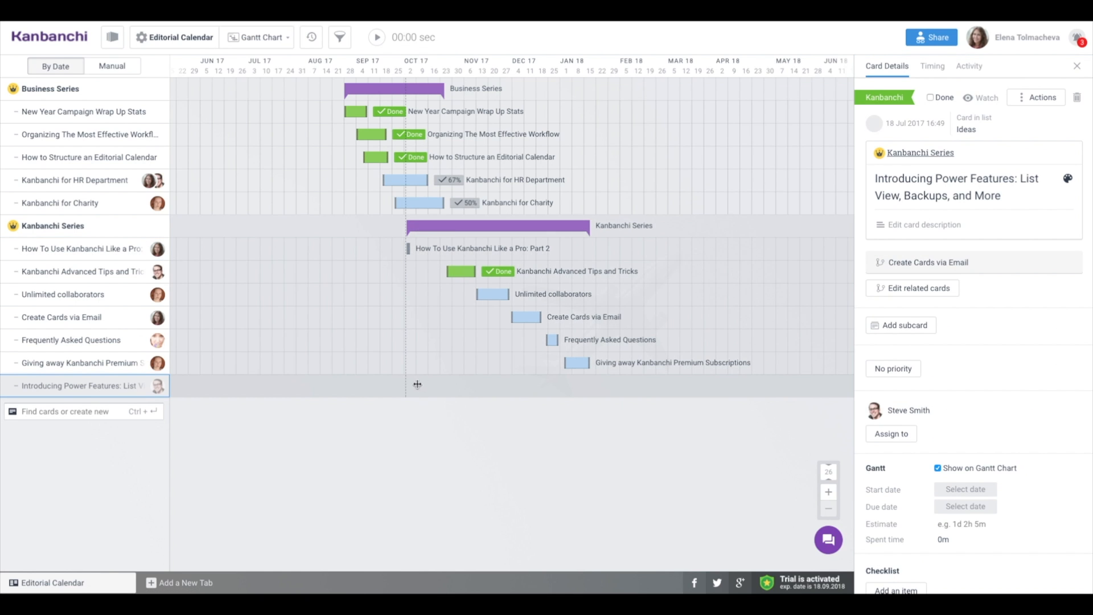
left_click(257, 36)
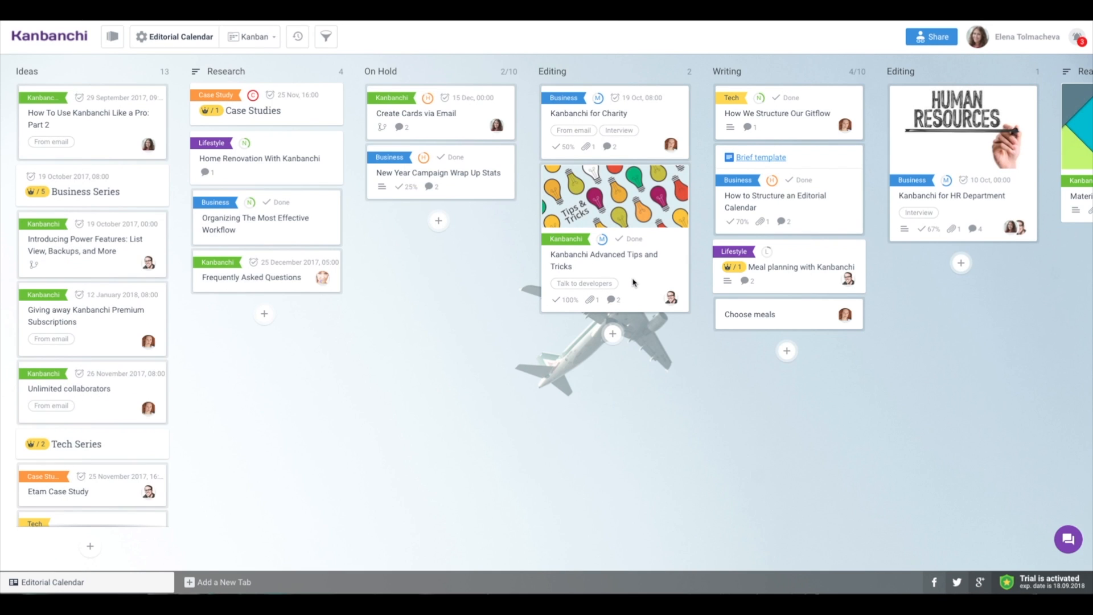
Set Kanbanchi Advanced Tips and Tricks' 'Card in list' to Writing.
left_click(606, 260)
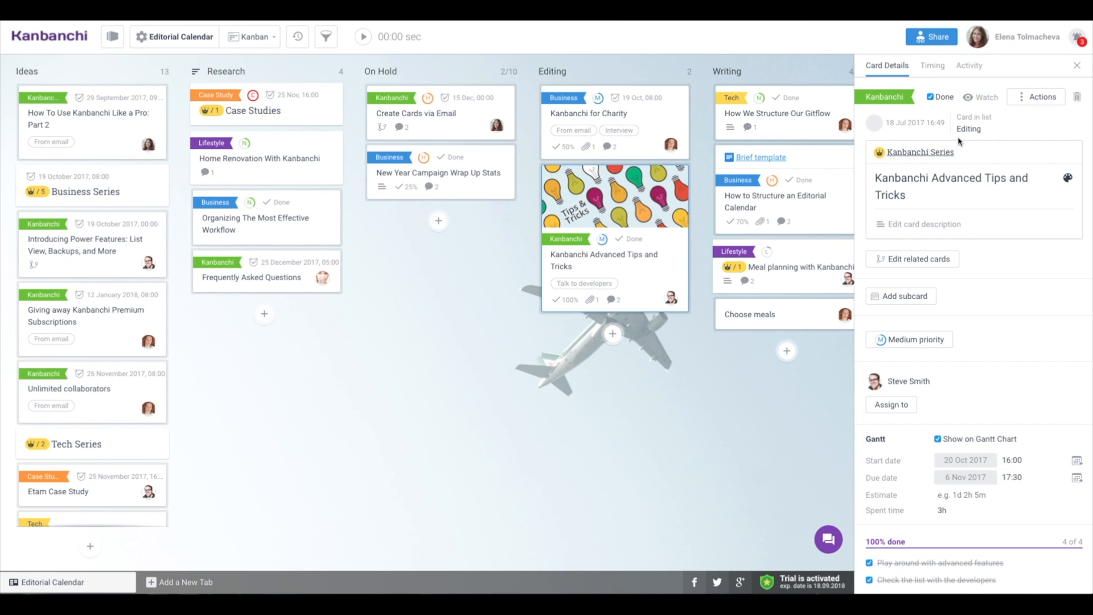
left_click(969, 130)
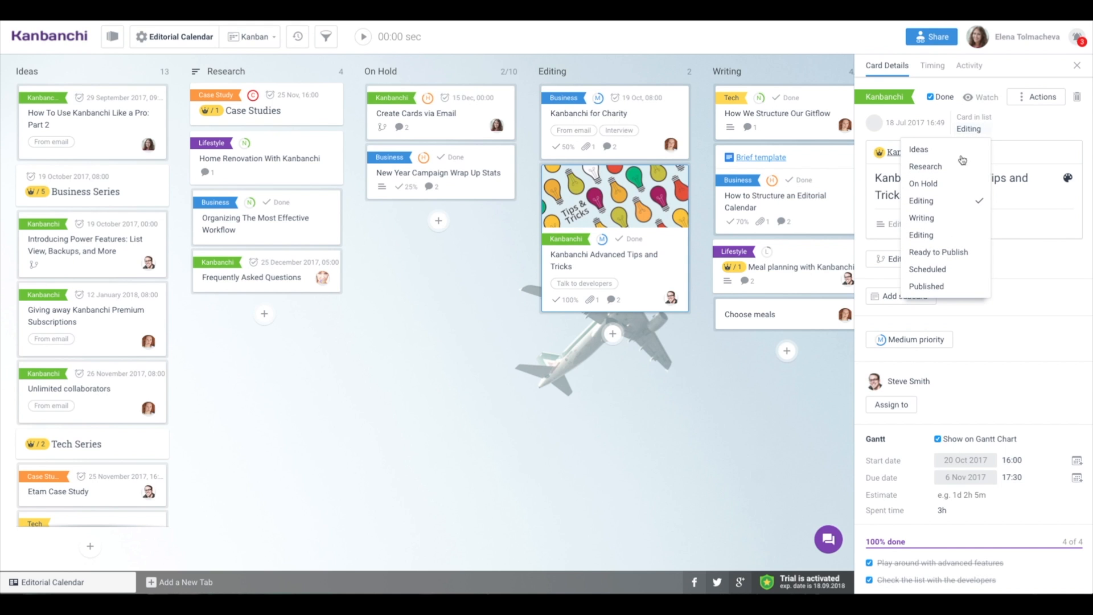
mouse_move(953, 218)
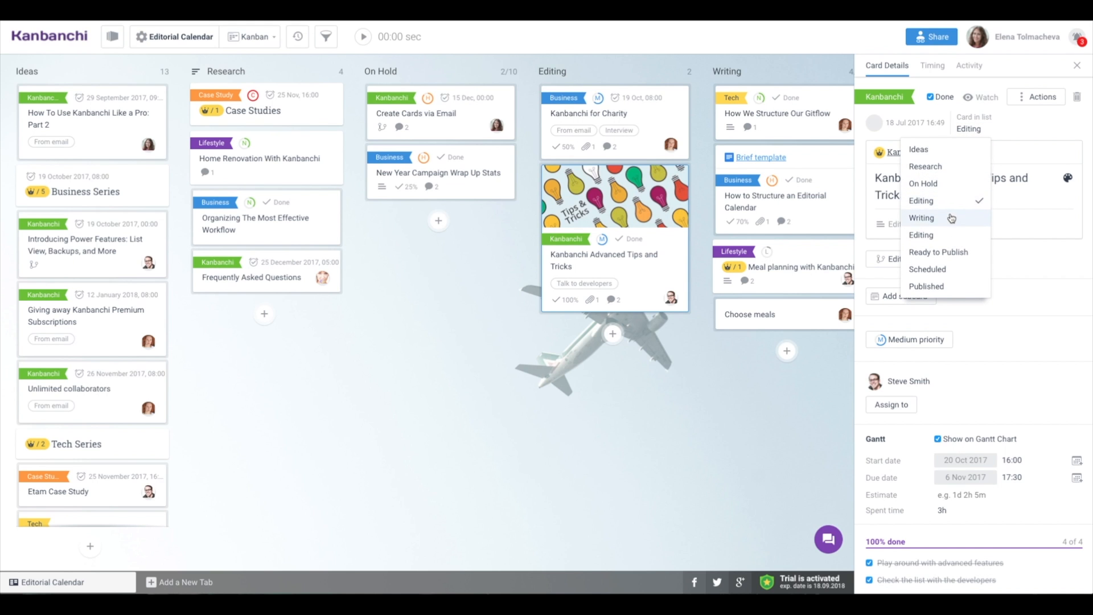
left_click(921, 218)
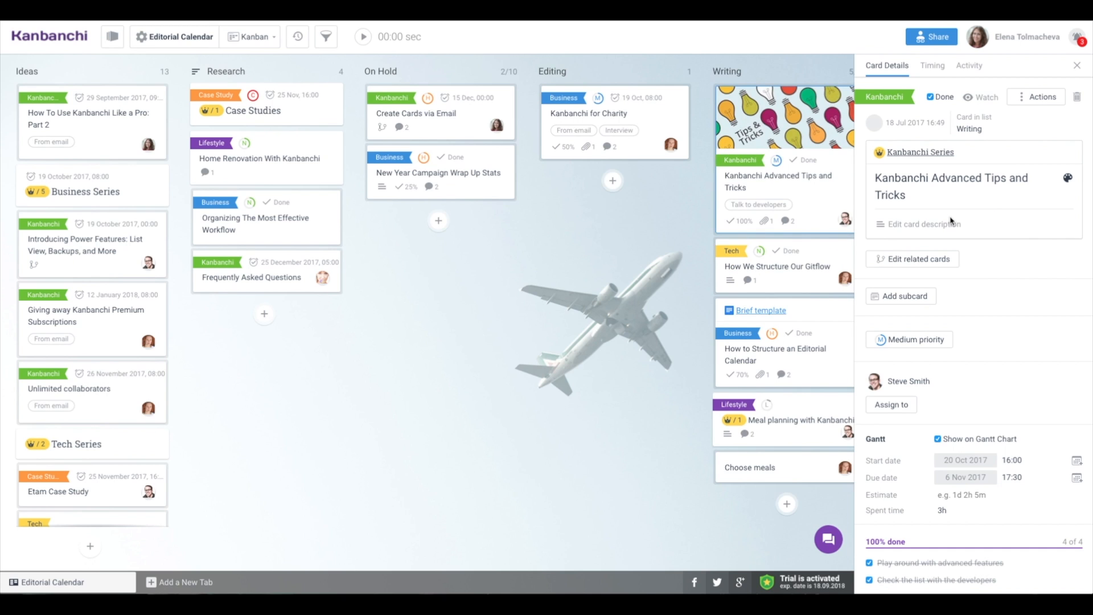
mouse_move(618, 301)
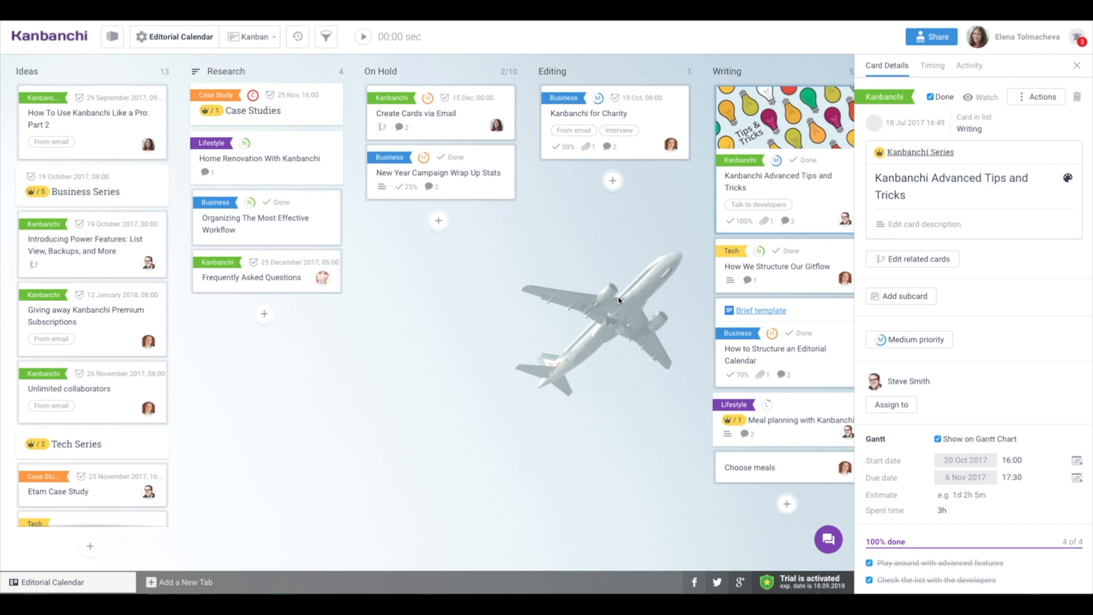
Close the details panel, briefly open Kanbanchi for Charity, then close it again.
left_click(1077, 65)
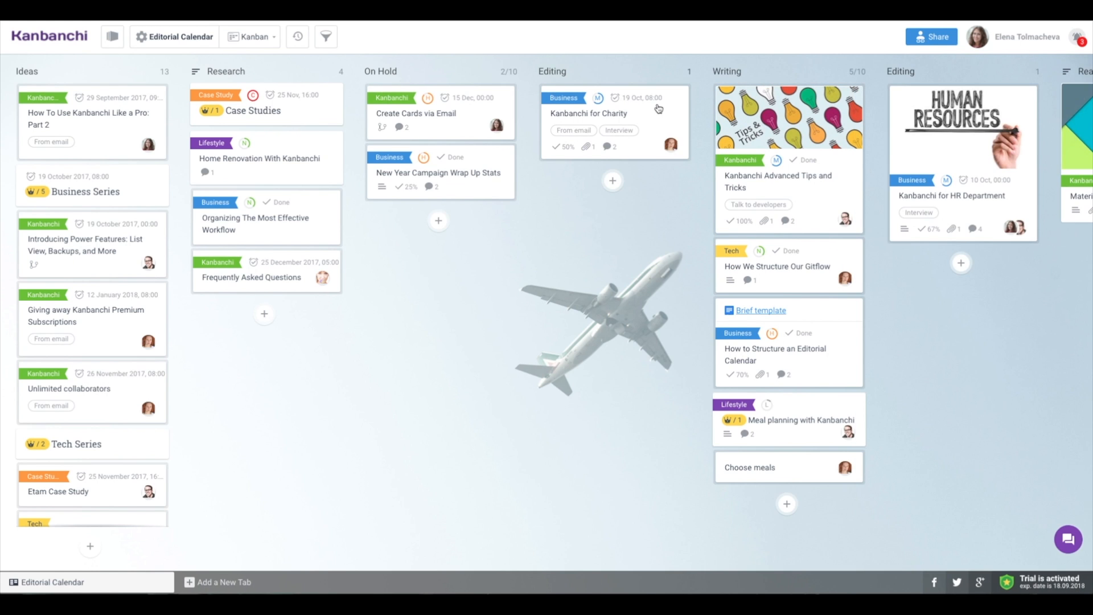
left_click(589, 113)
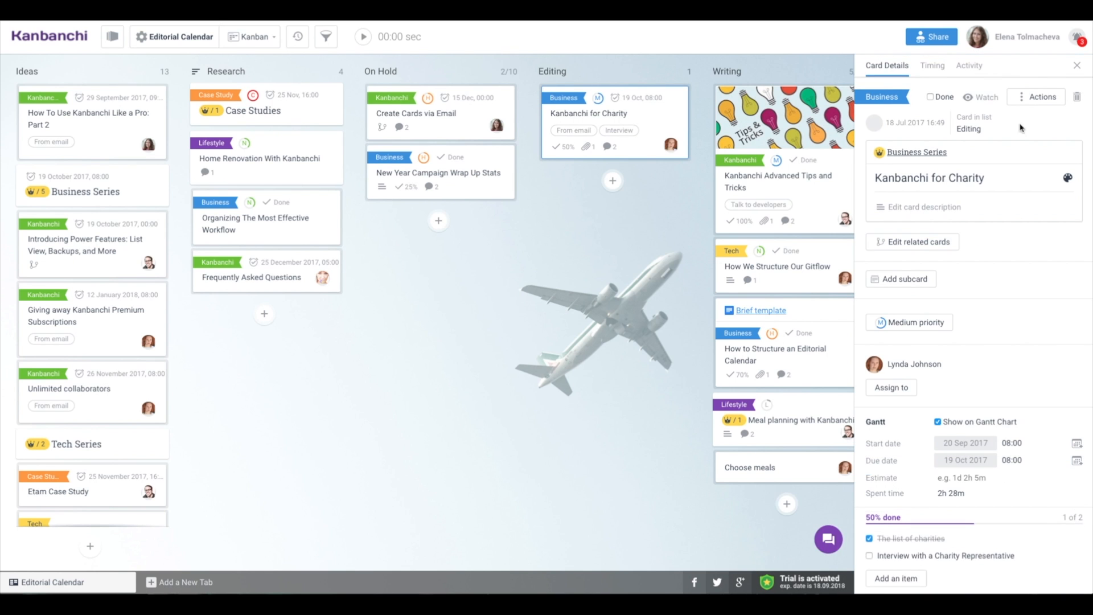
left_click(1077, 65)
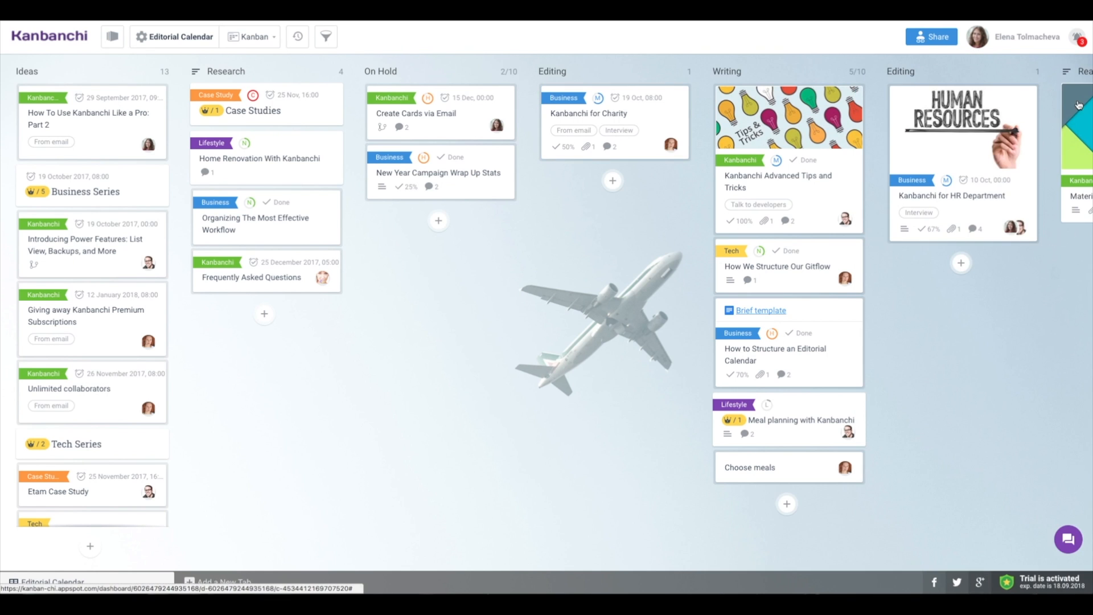